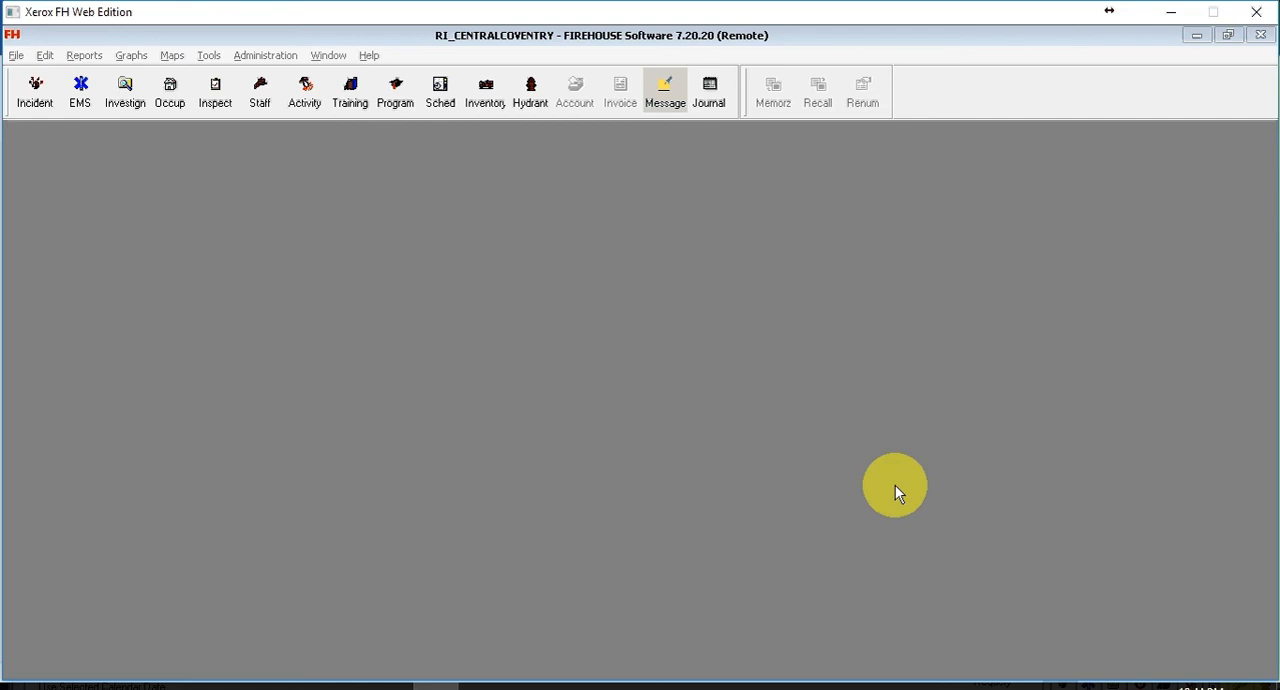
mouse_move(447, 111)
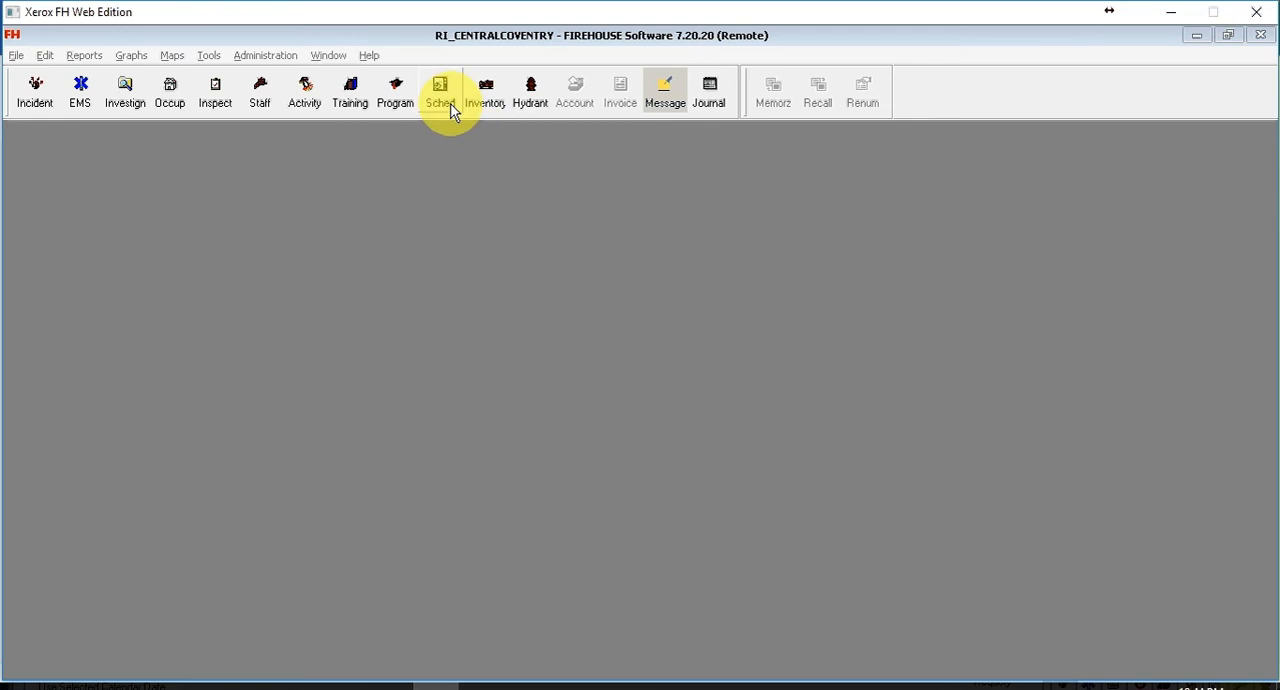
- Open the Staff Scheduling Console from the Sched toolbar menu
left_click(438, 90)
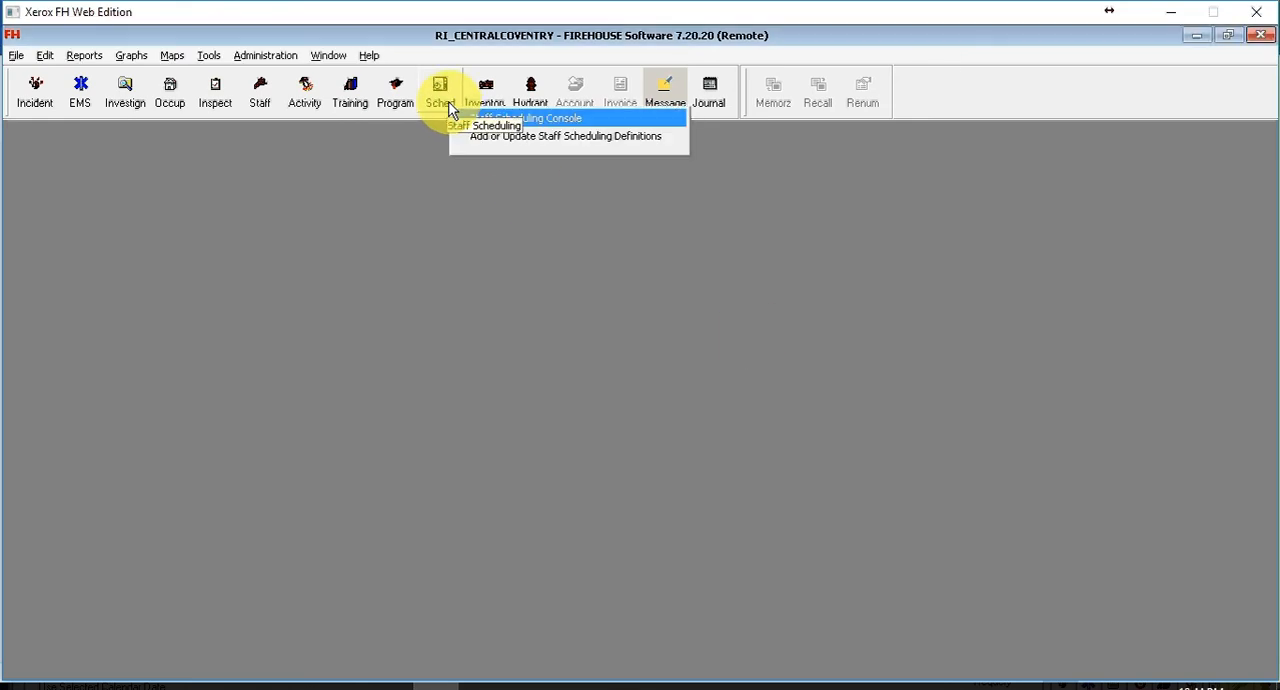
left_click(528, 118)
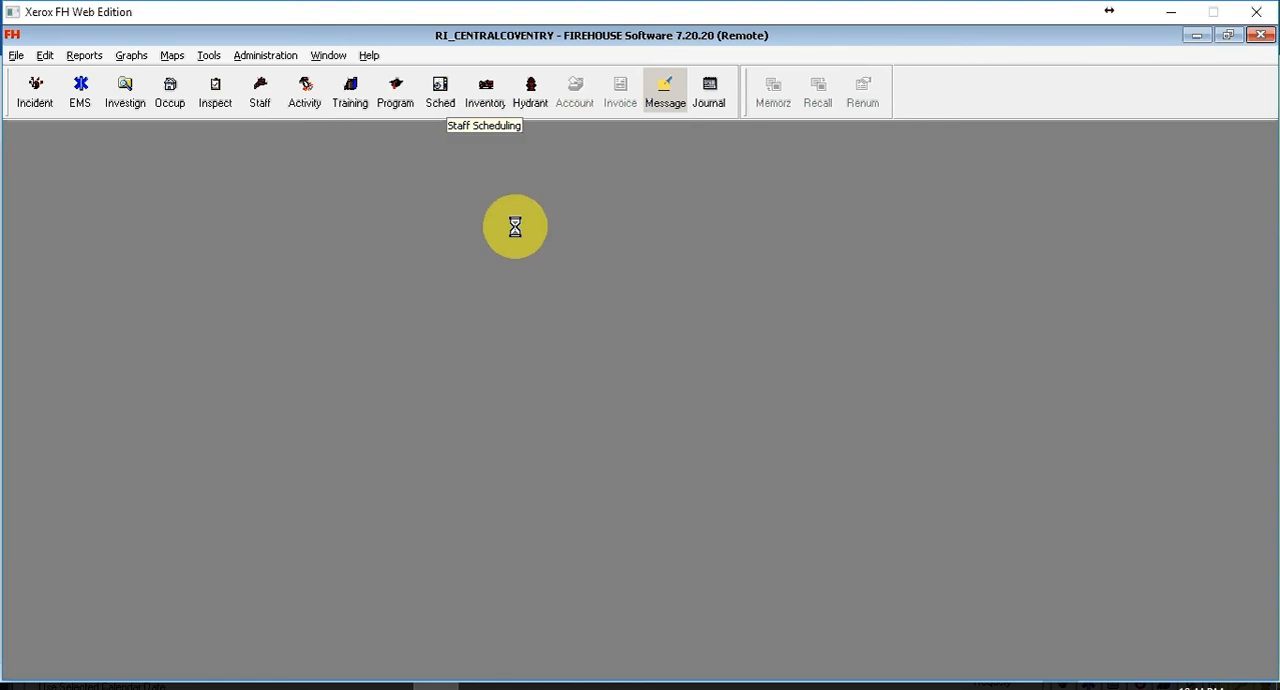
- Browse the schedules and load the Firefighters schedule with its A, B and C shifts
left_click(439, 90)
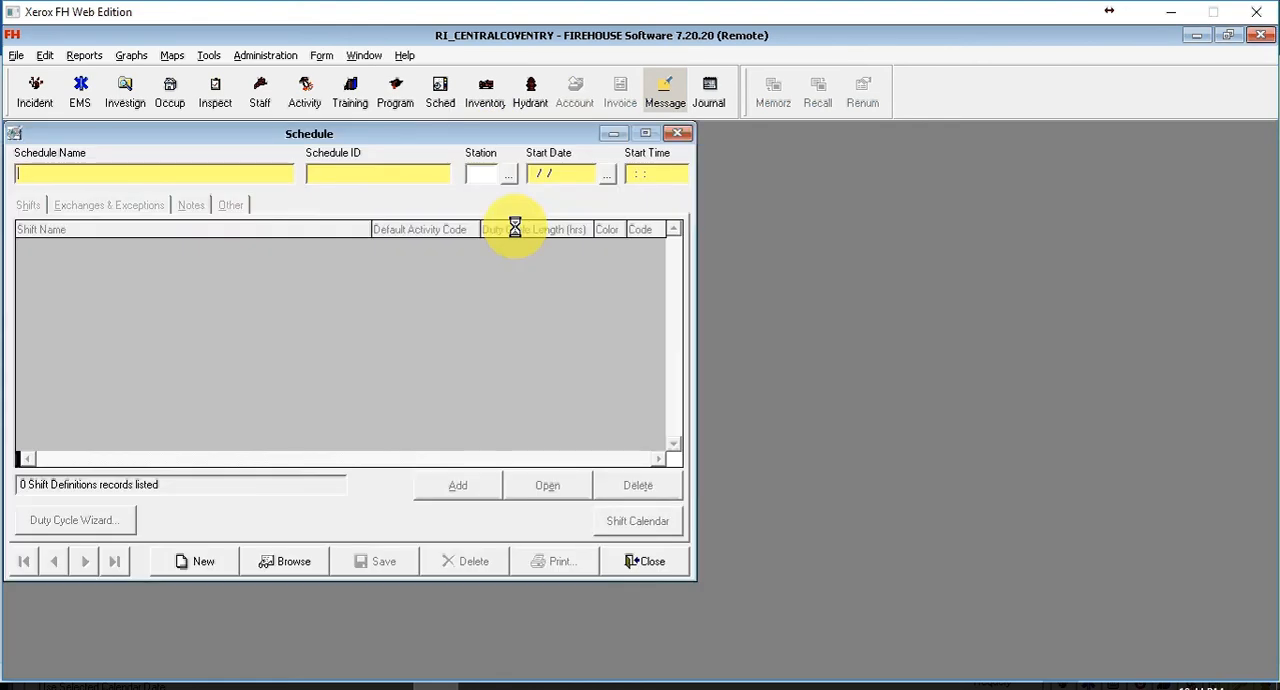
mouse_move(18, 42)
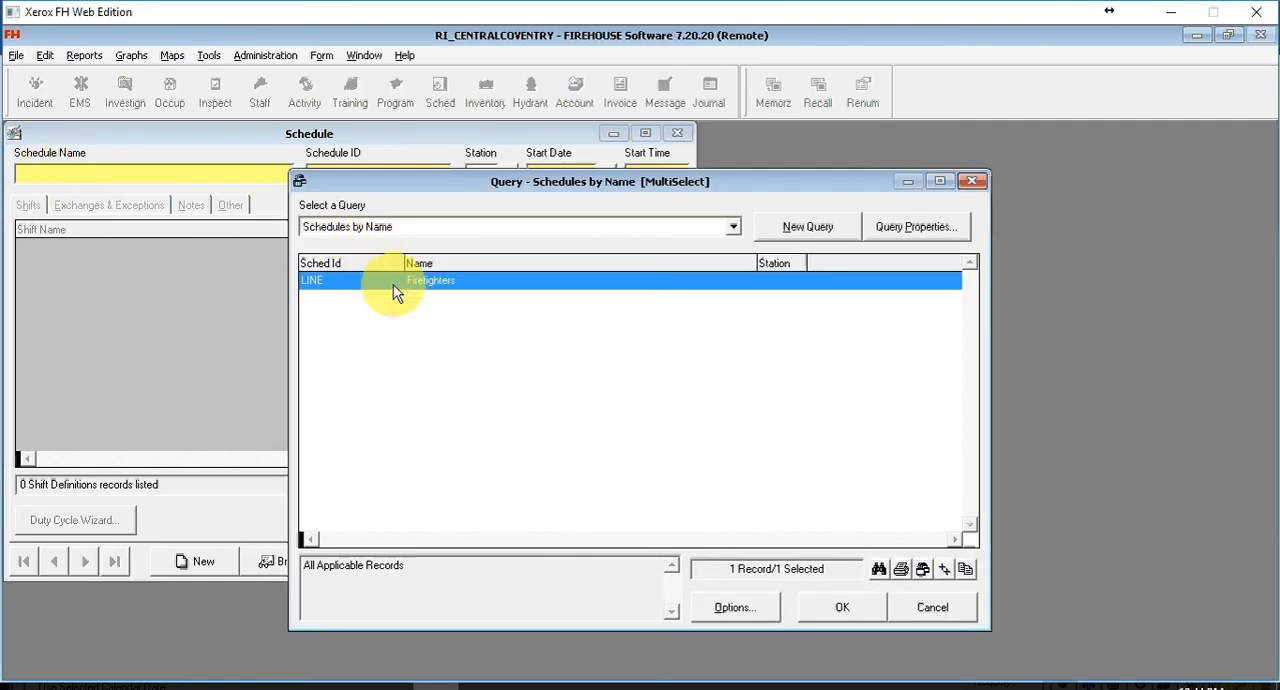
left_click(842, 607)
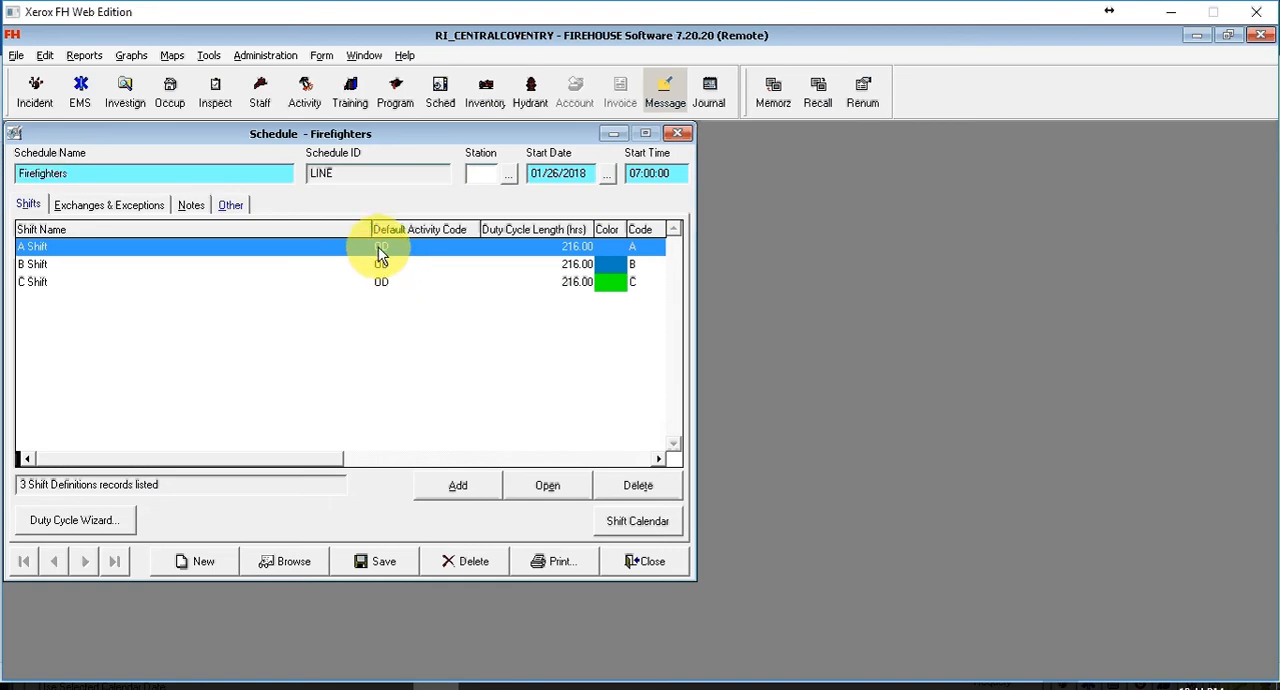
- Open the A Shift record to view its assigned staff, stations and units
double_click(380, 246)
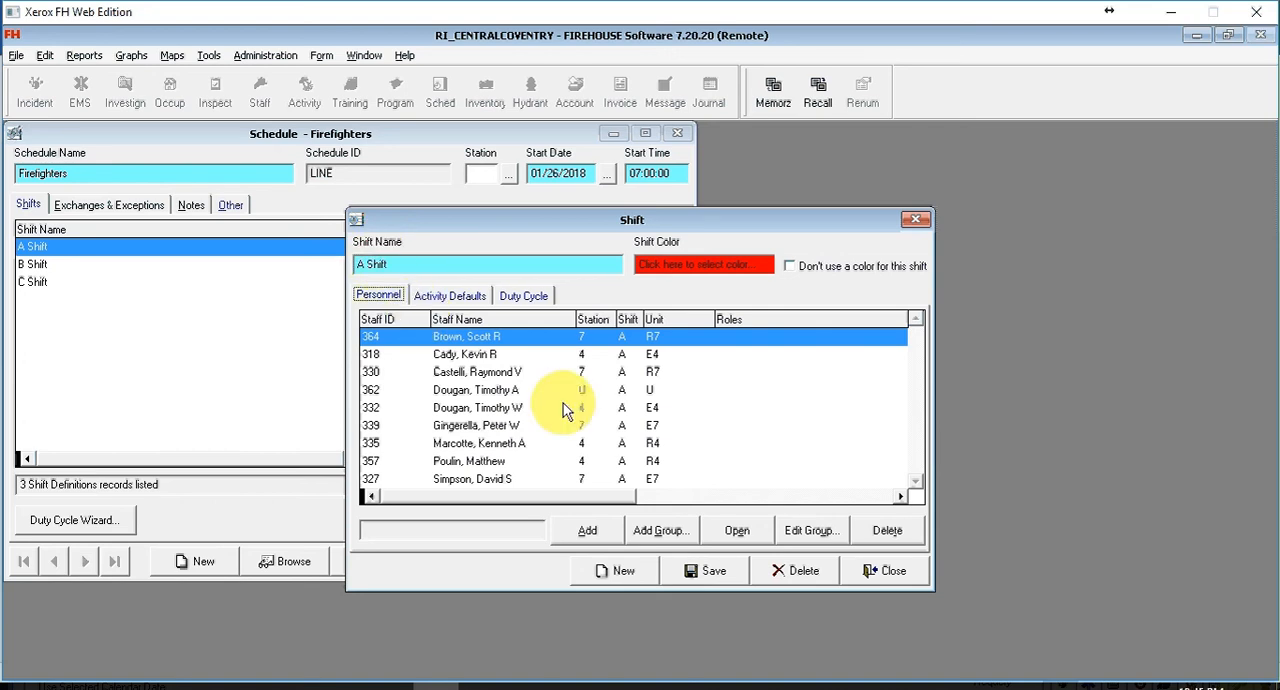
double_click(465, 336)
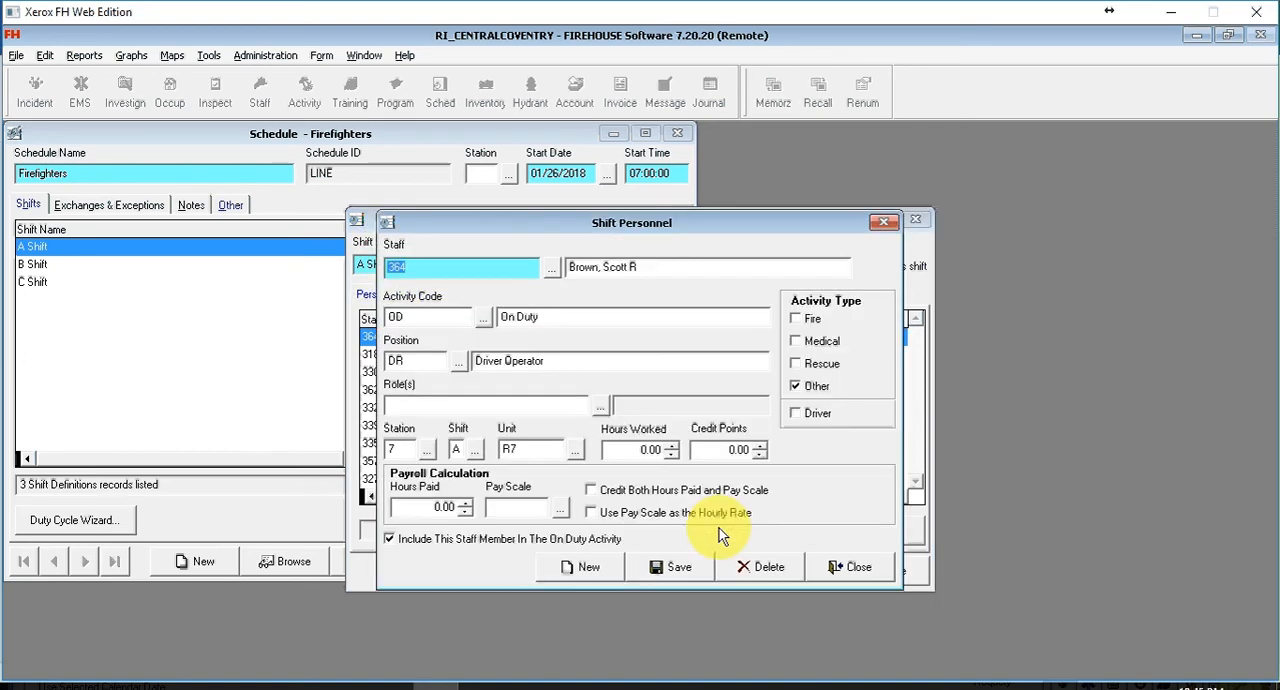
mouse_move(562, 290)
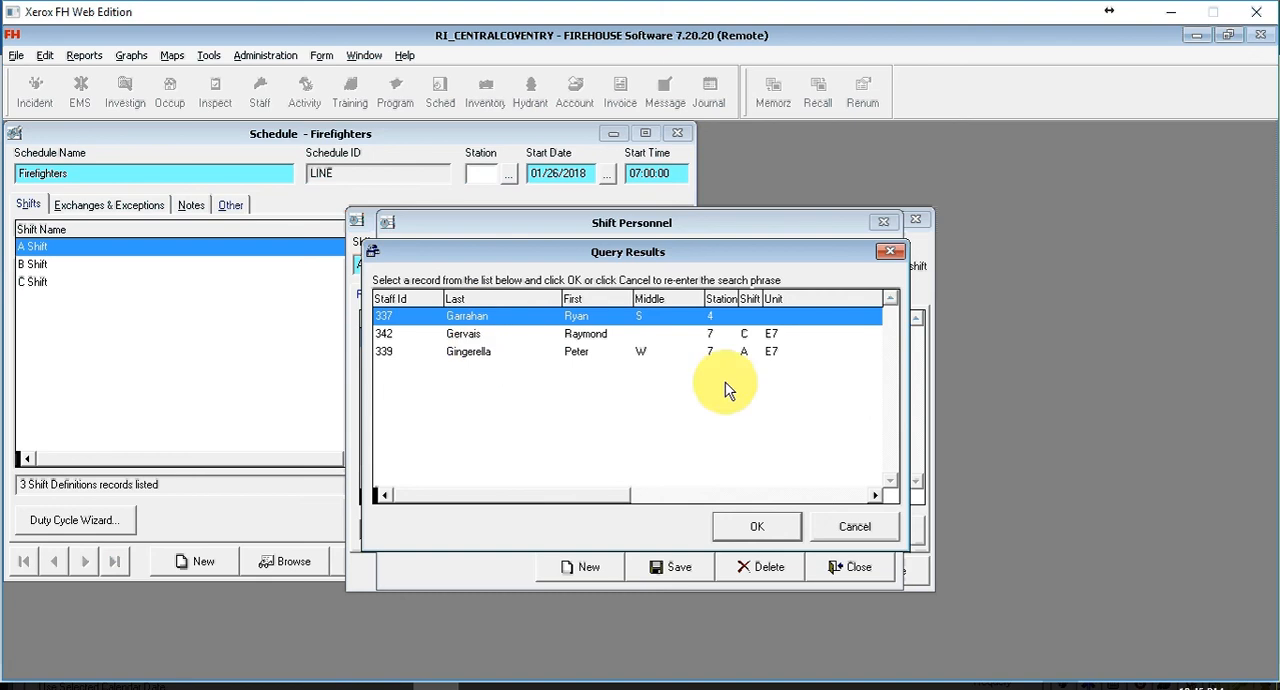
left_click(756, 526)
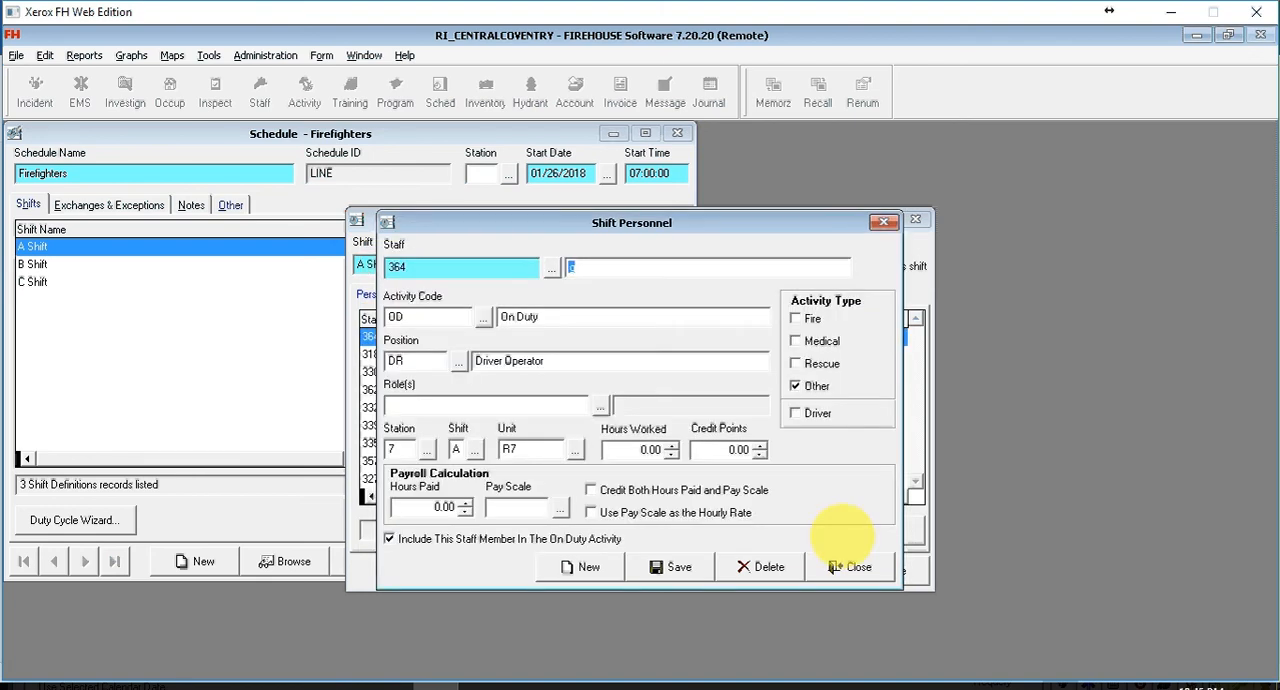
left_click(851, 566)
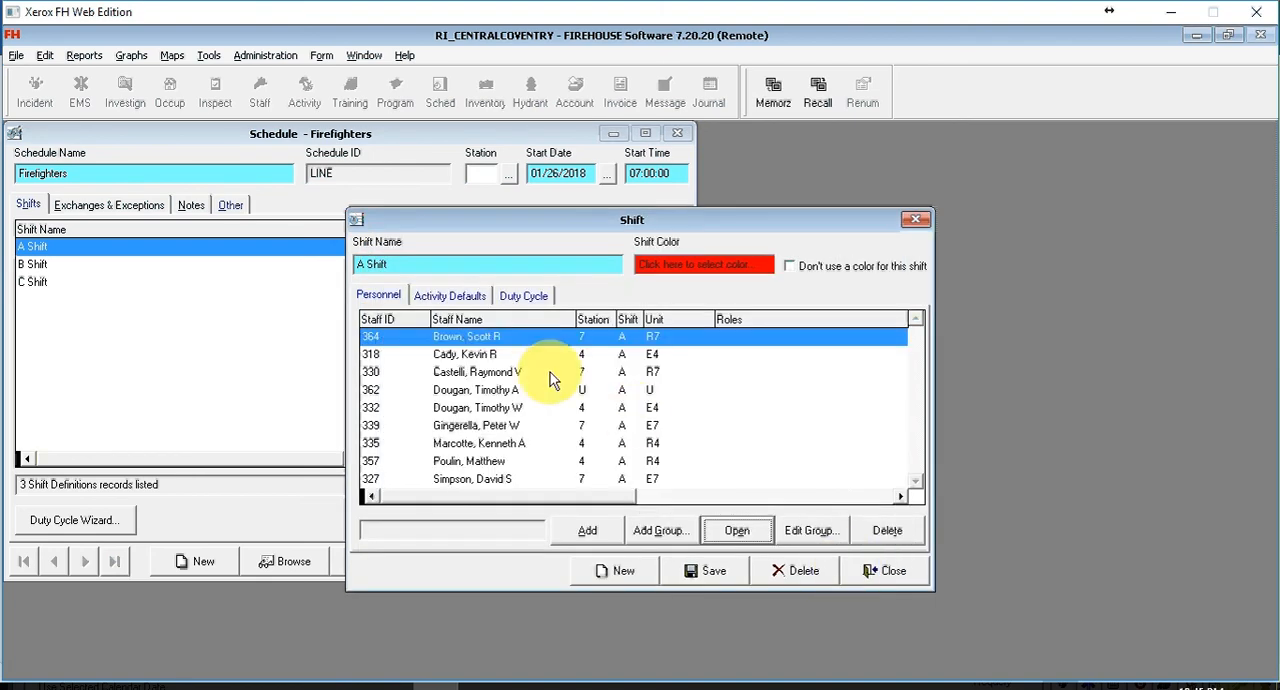